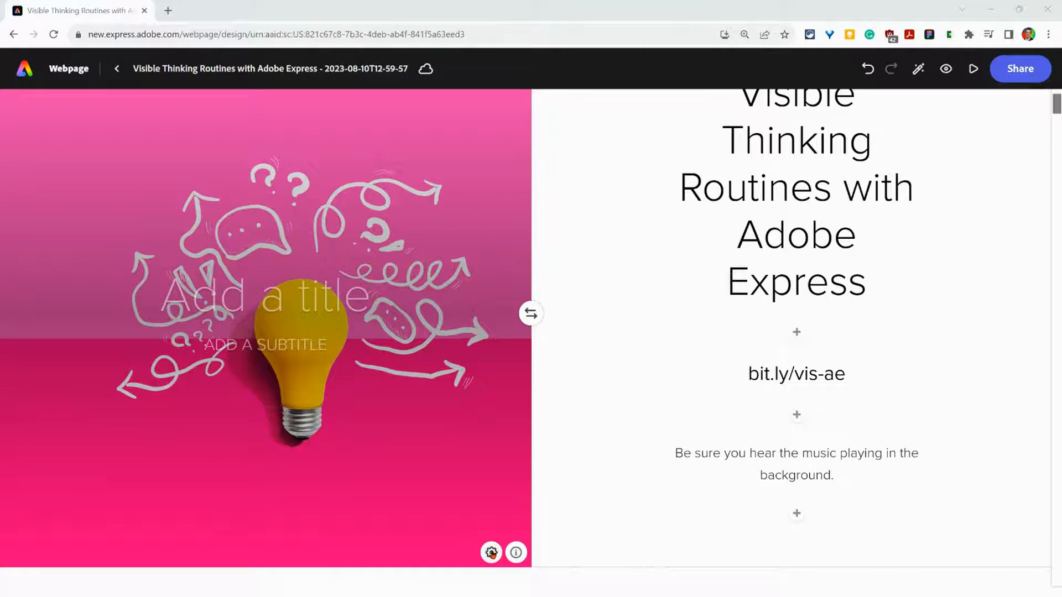
# Describe the pink lightbulb banner image in alt text, mark it decorative, and save
pyautogui.click(491, 552)
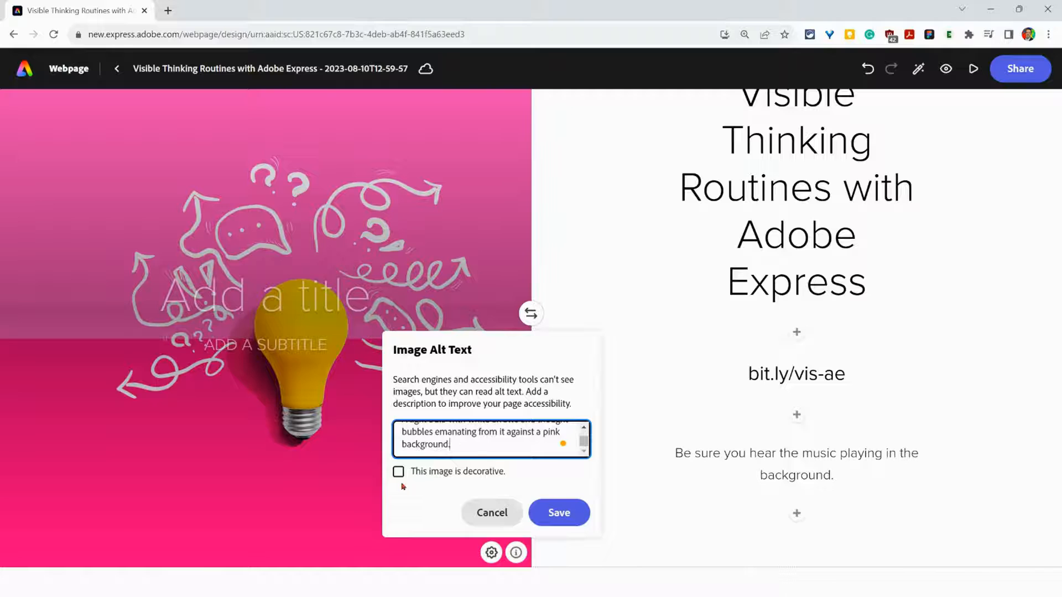
pyautogui.click(398, 471)
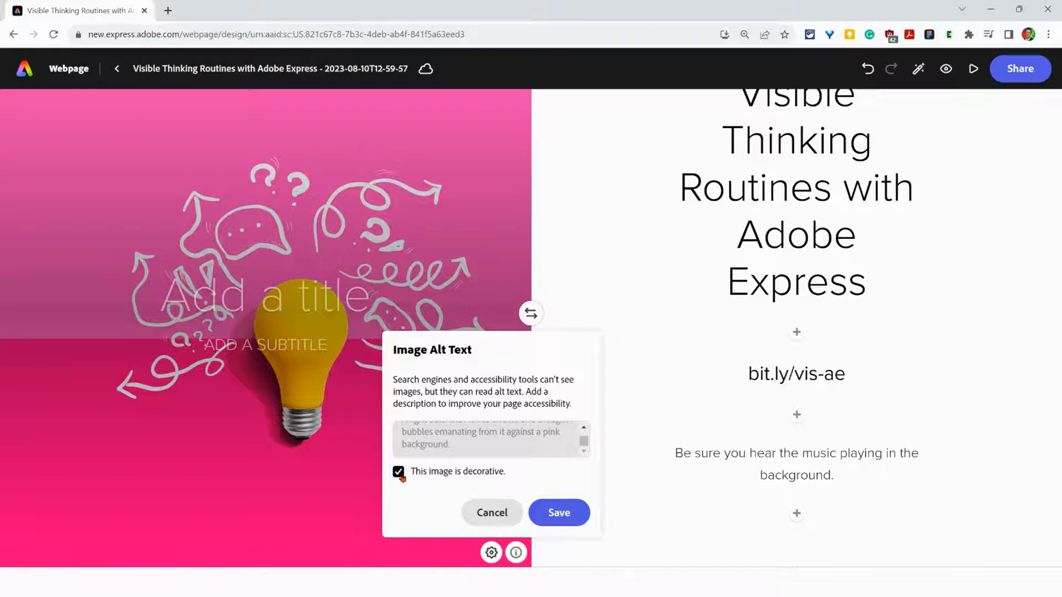
pyautogui.click(558, 513)
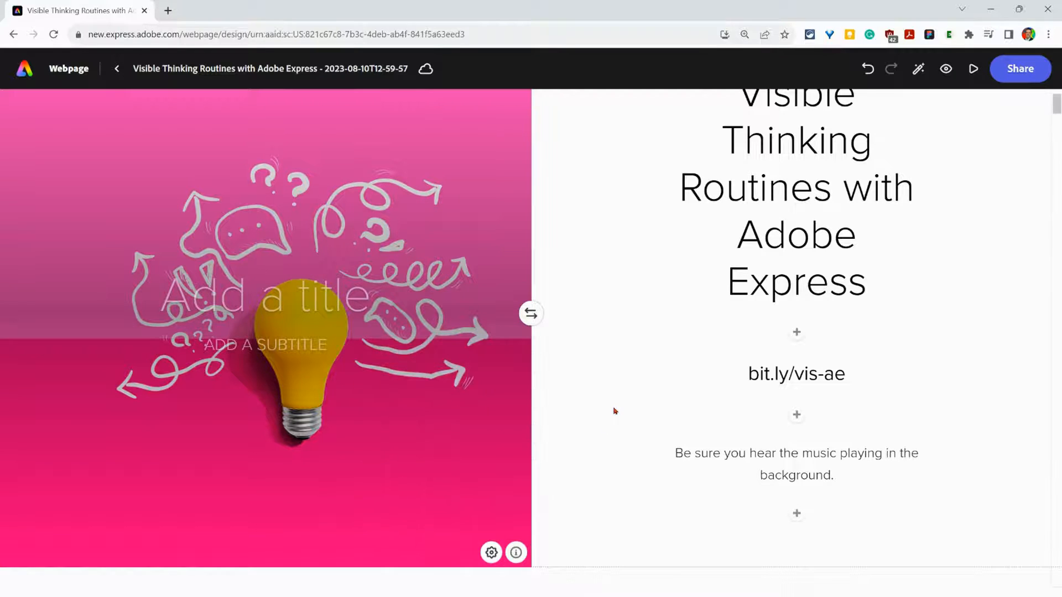
# Scroll below the speaker bio and bring up the add-block options there
pyautogui.scroll(-3)
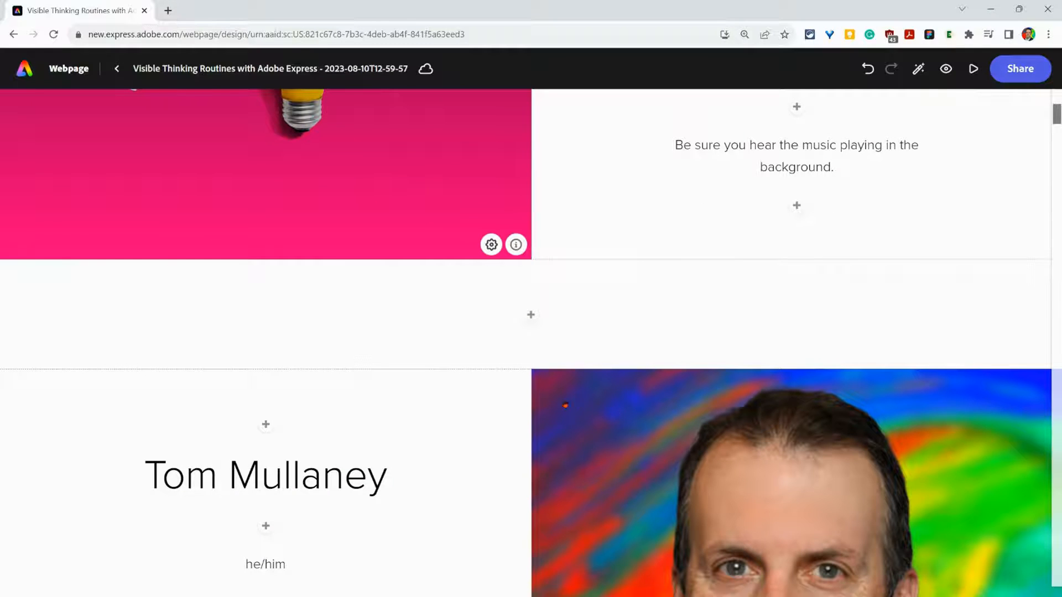
pyautogui.scroll(-3)
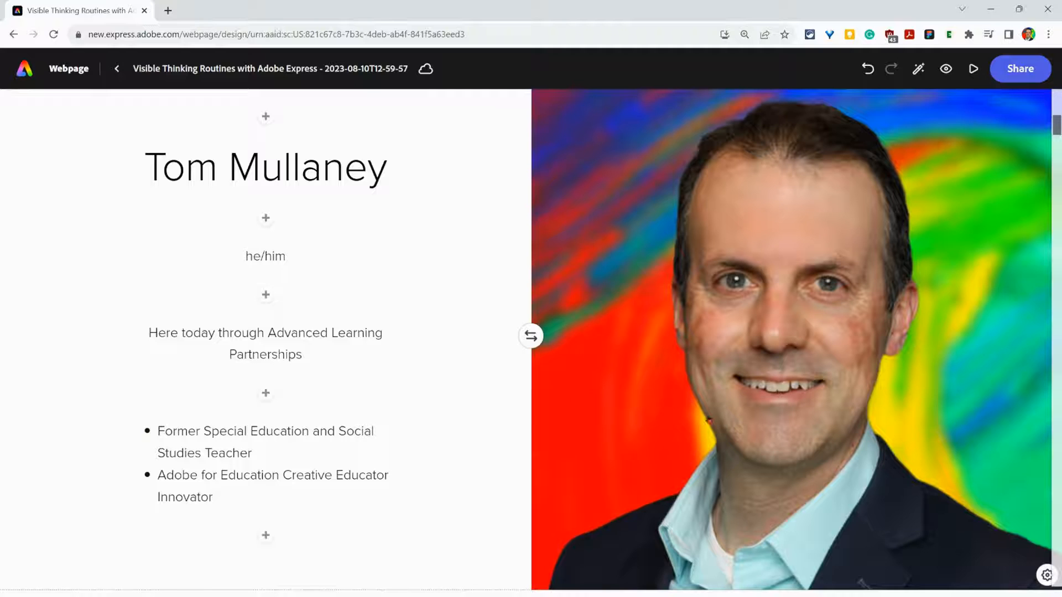
pyautogui.scroll(-3)
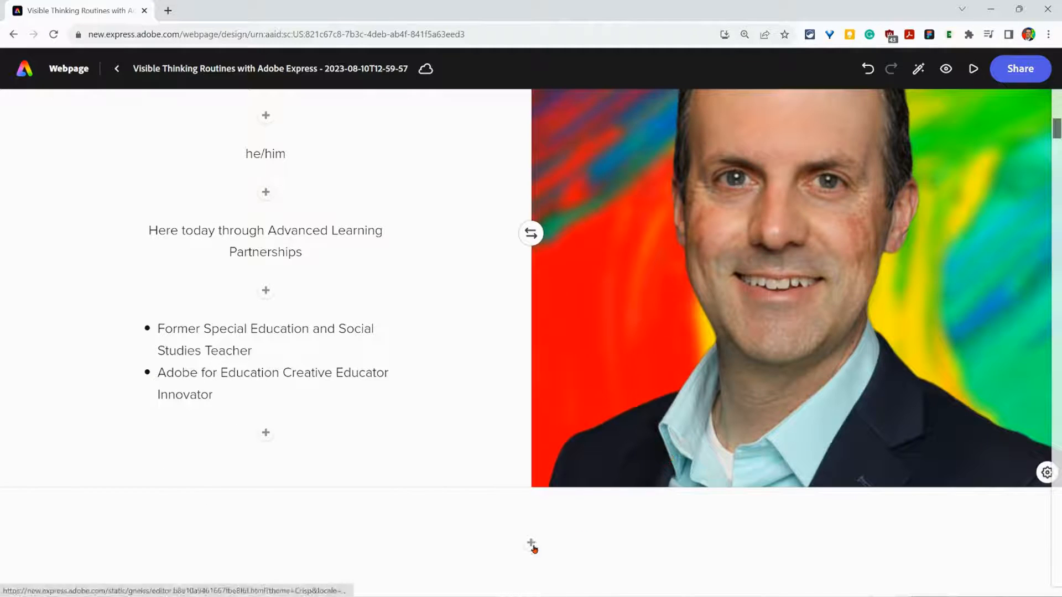
pyautogui.click(531, 543)
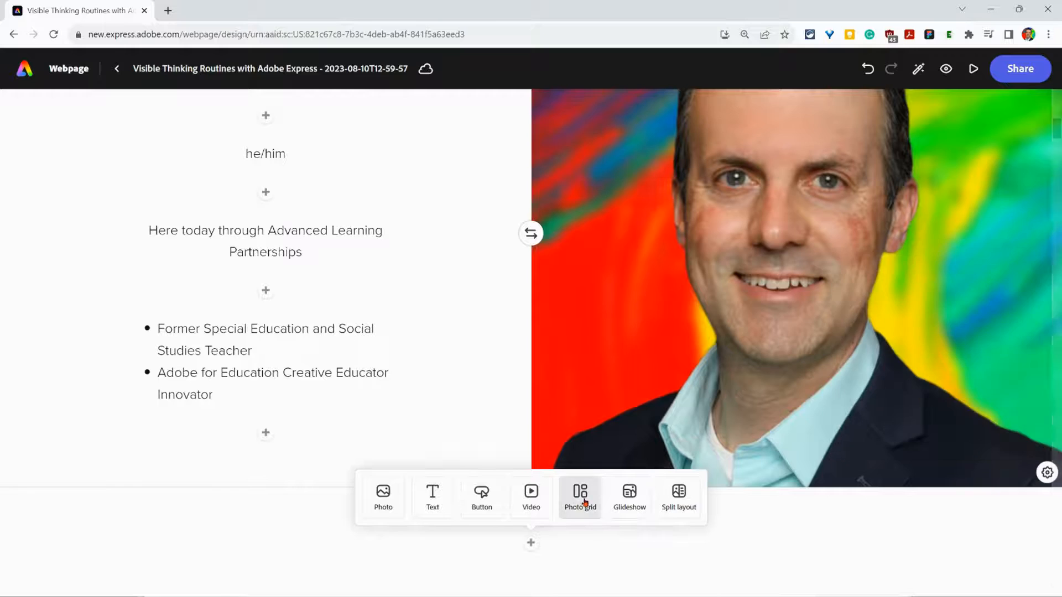
# Insert a photo grid of uploaded NYC photos and open, then dismiss, the pretzel photo's alt text
pyautogui.click(580, 498)
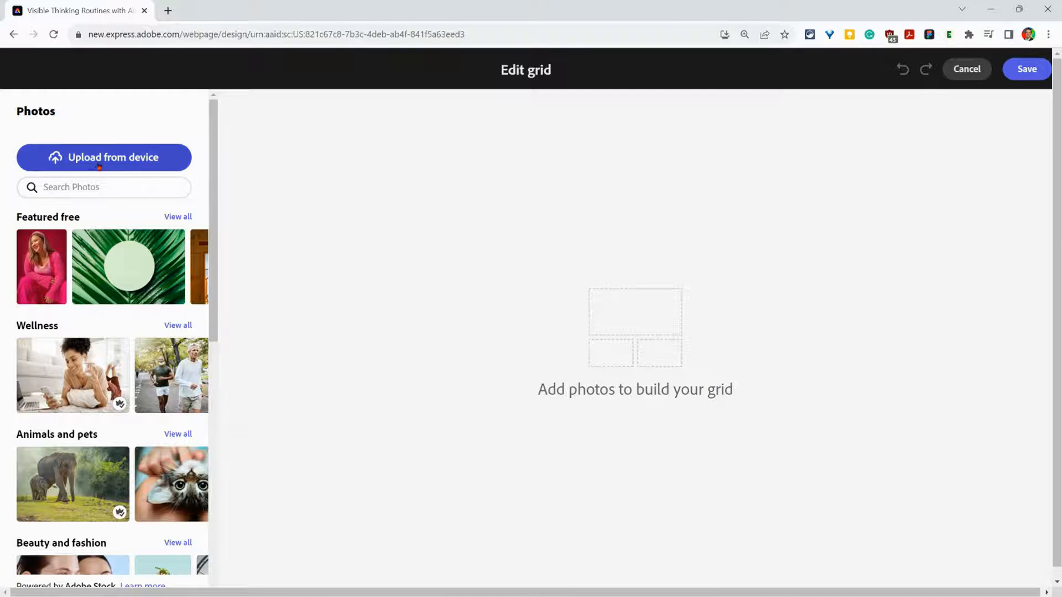
pyautogui.click(103, 157)
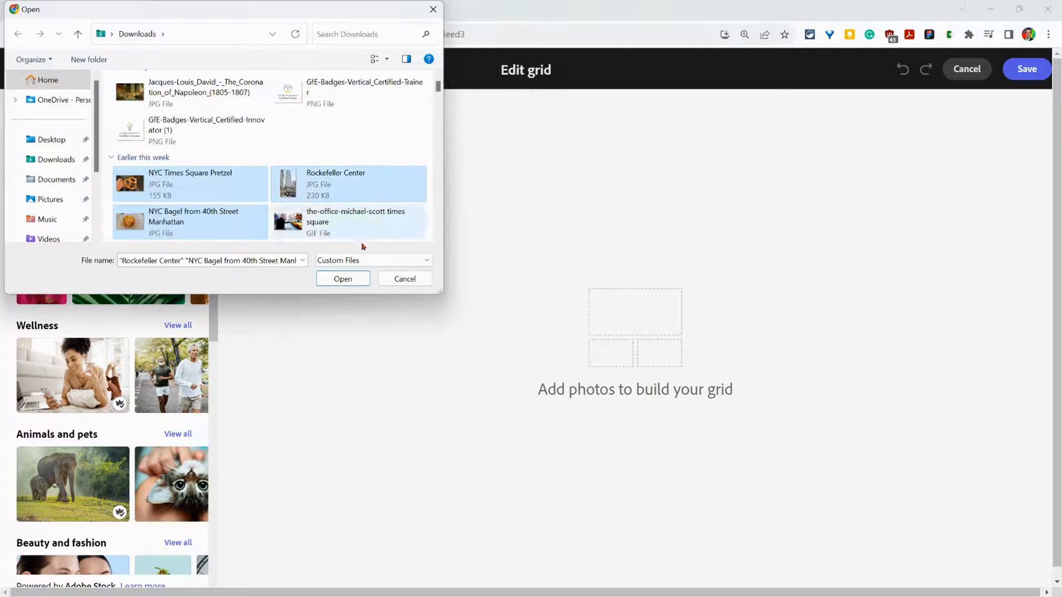
pyautogui.click(342, 279)
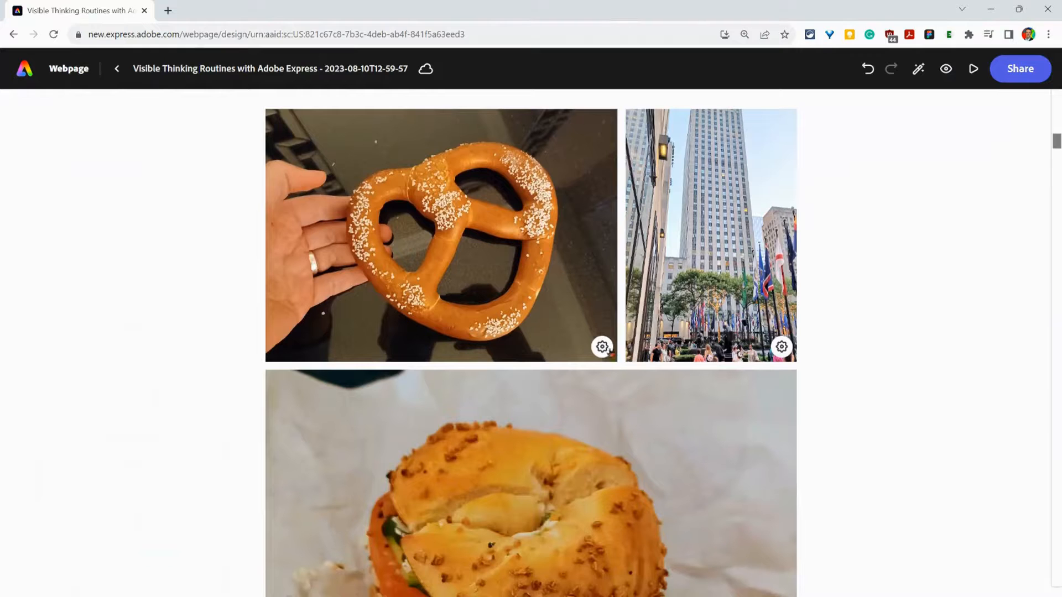
pyautogui.click(601, 346)
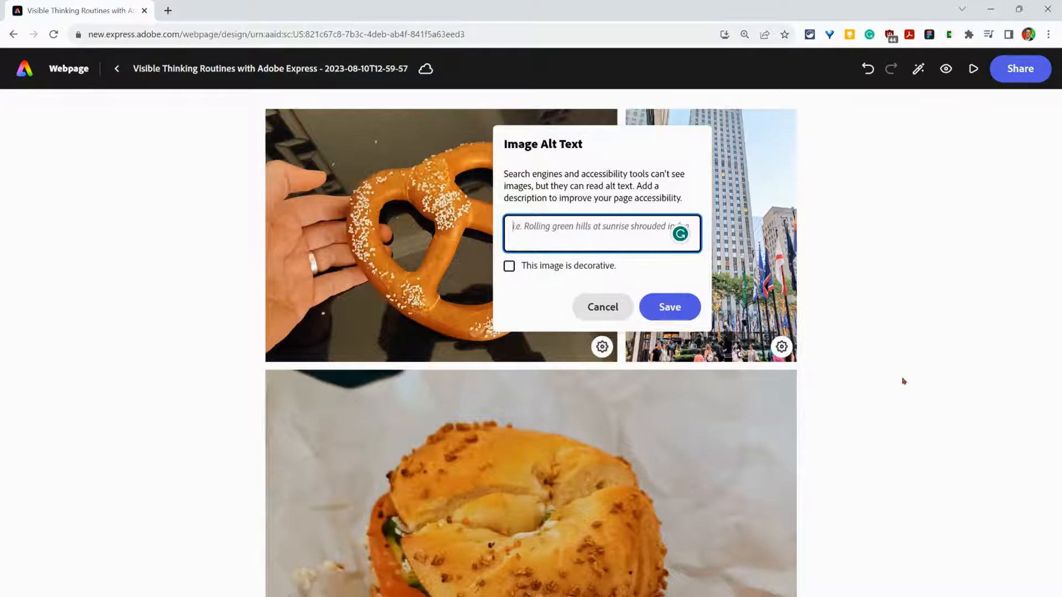
pyautogui.click(601, 306)
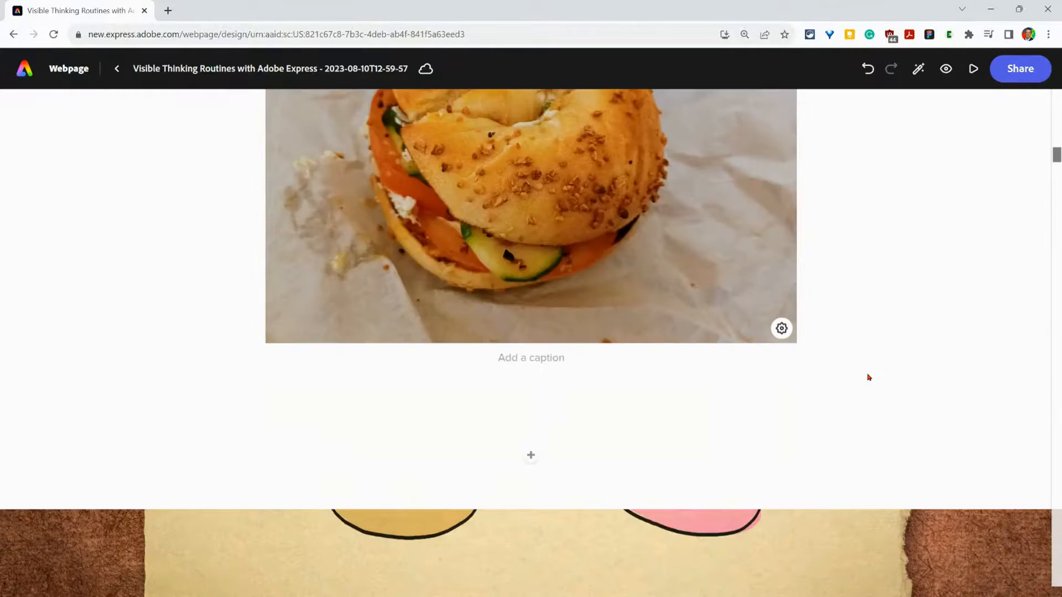
pyautogui.click(530, 455)
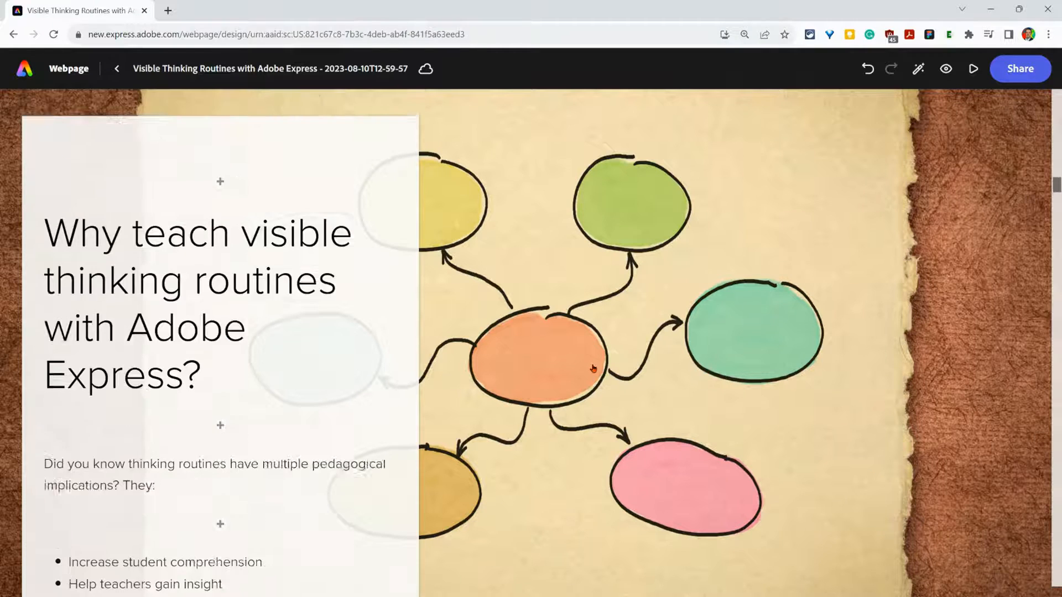
pyautogui.scroll(-3)
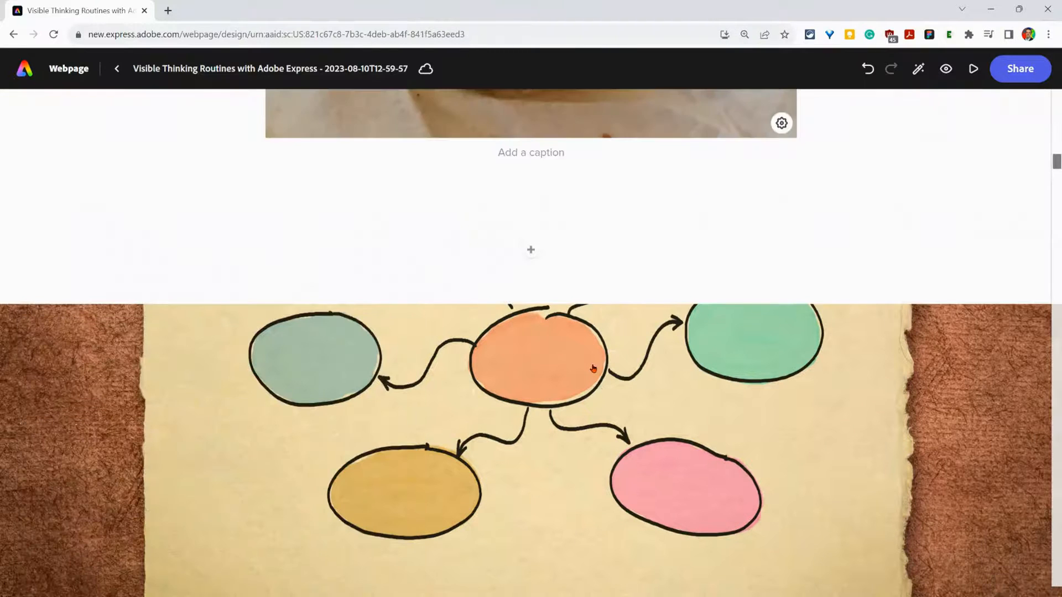